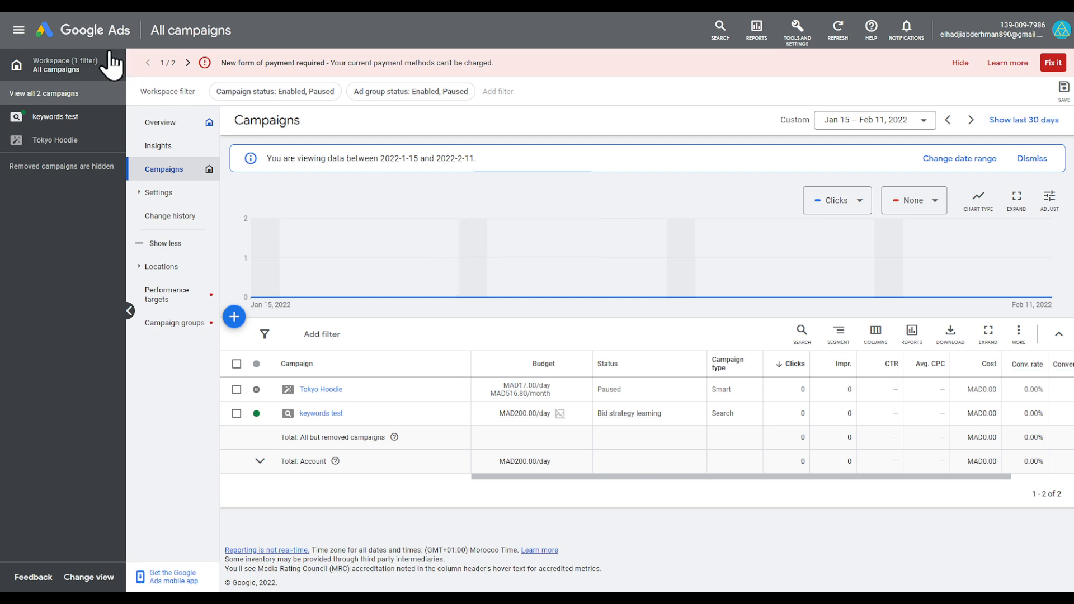
- Move between the account overview and campaigns, then search the account for 'camp'
left_click(161, 122)
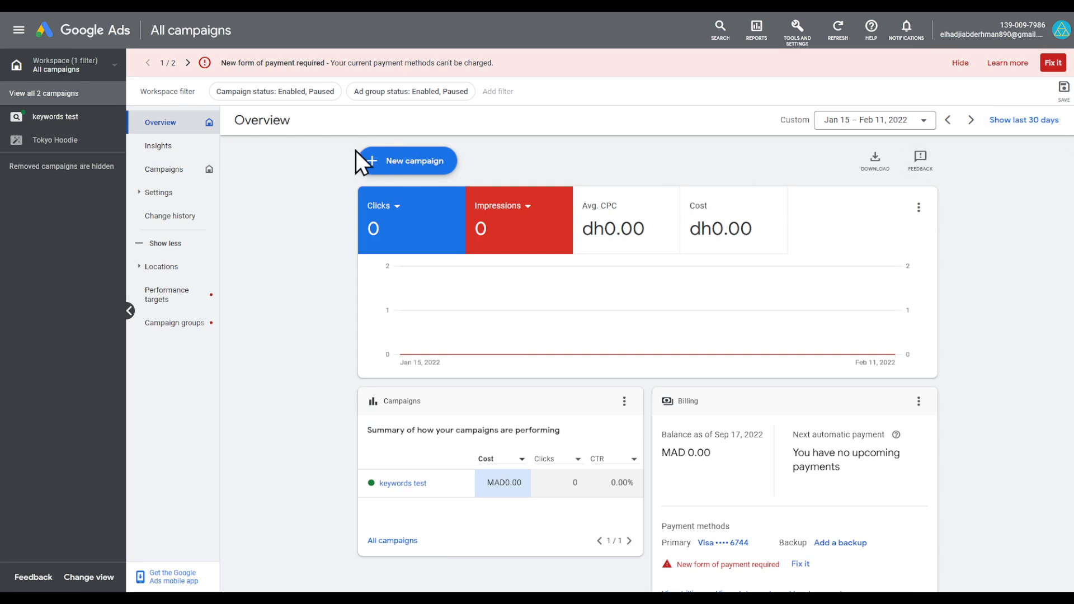
left_click(164, 168)
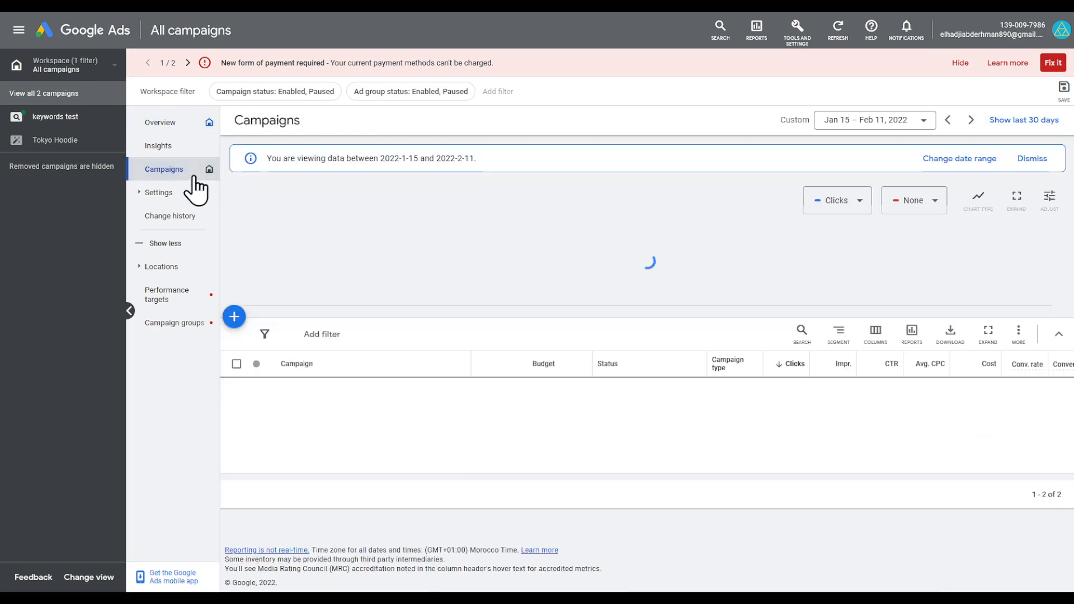
left_click(720, 30)
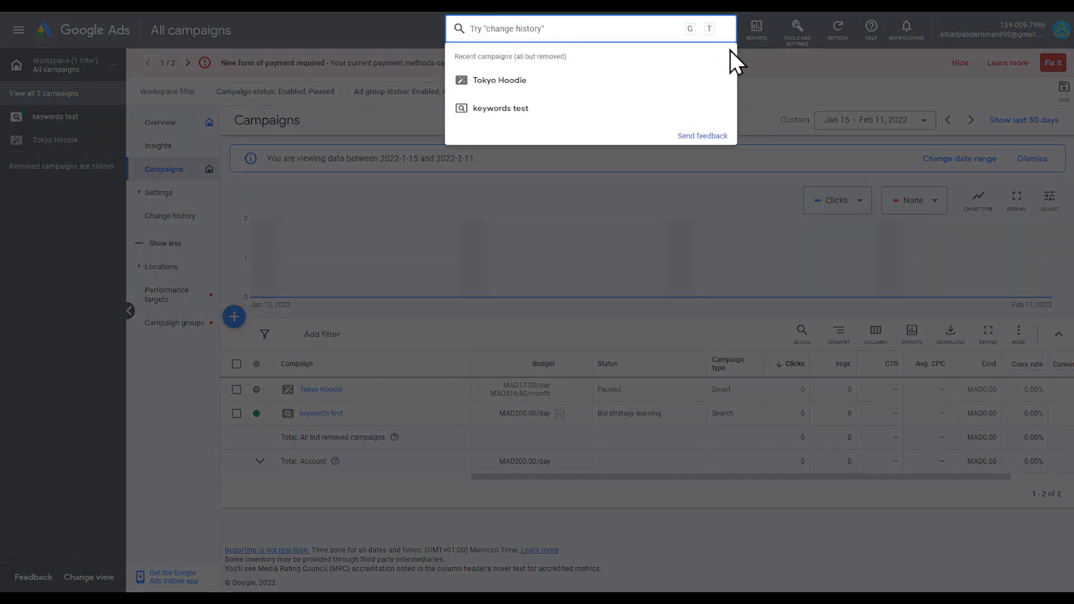
type("camp")
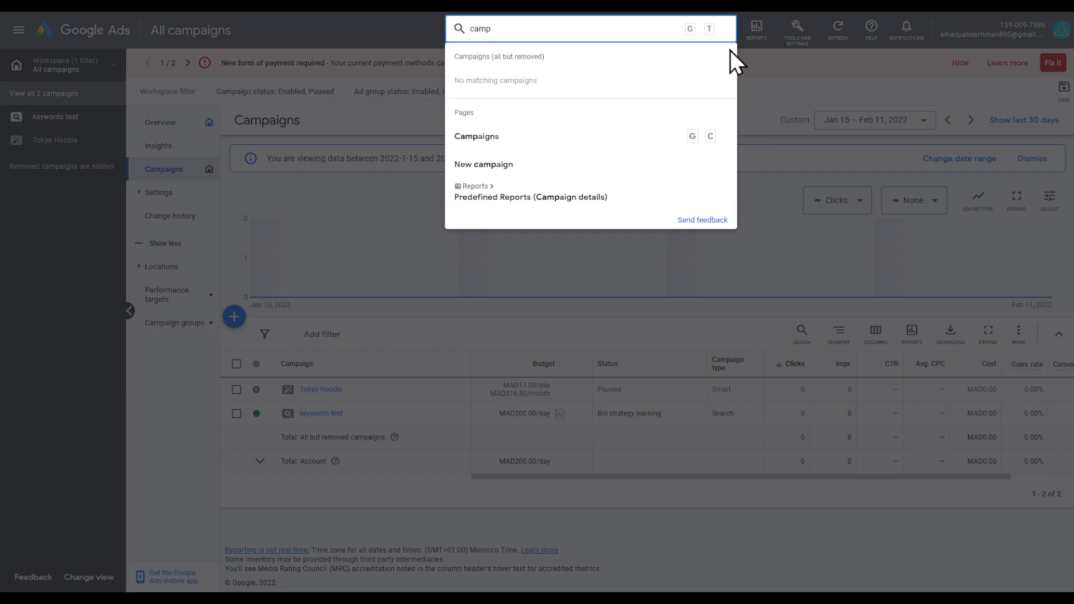
mouse_move(593, 137)
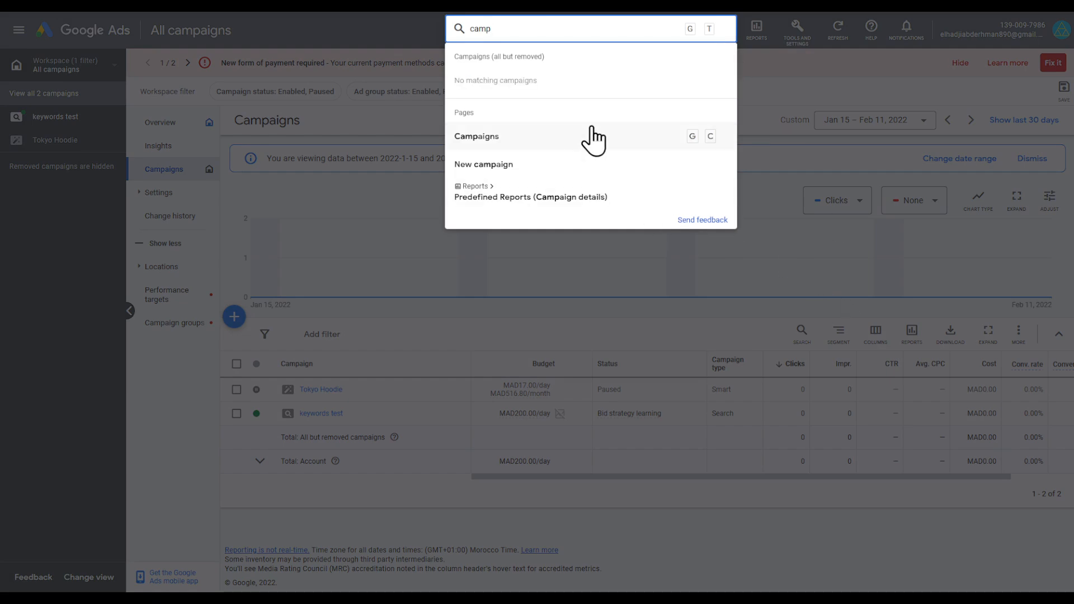
- Go to the Campaigns page, select Tokyo Hoodie, and show its Edit bulk actions
left_click(476, 136)
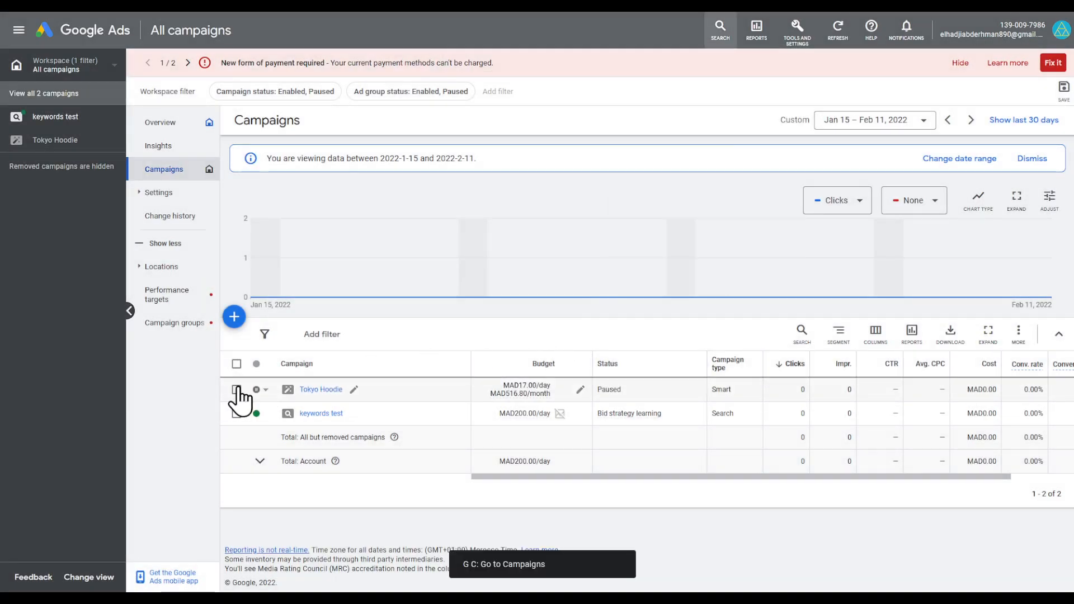
left_click(236, 389)
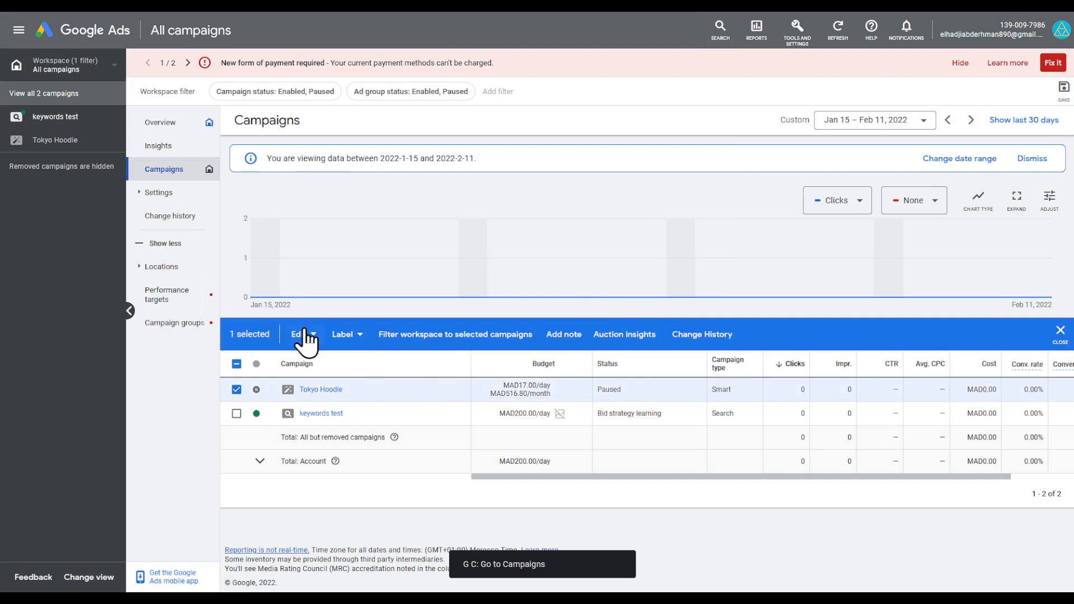
left_click(299, 335)
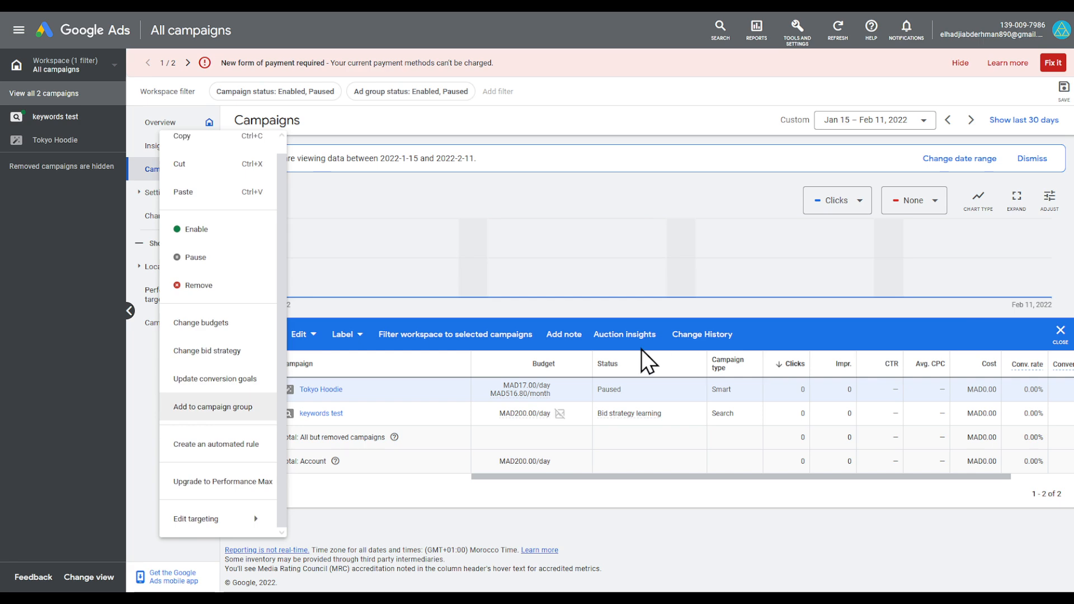
mouse_move(110, 235)
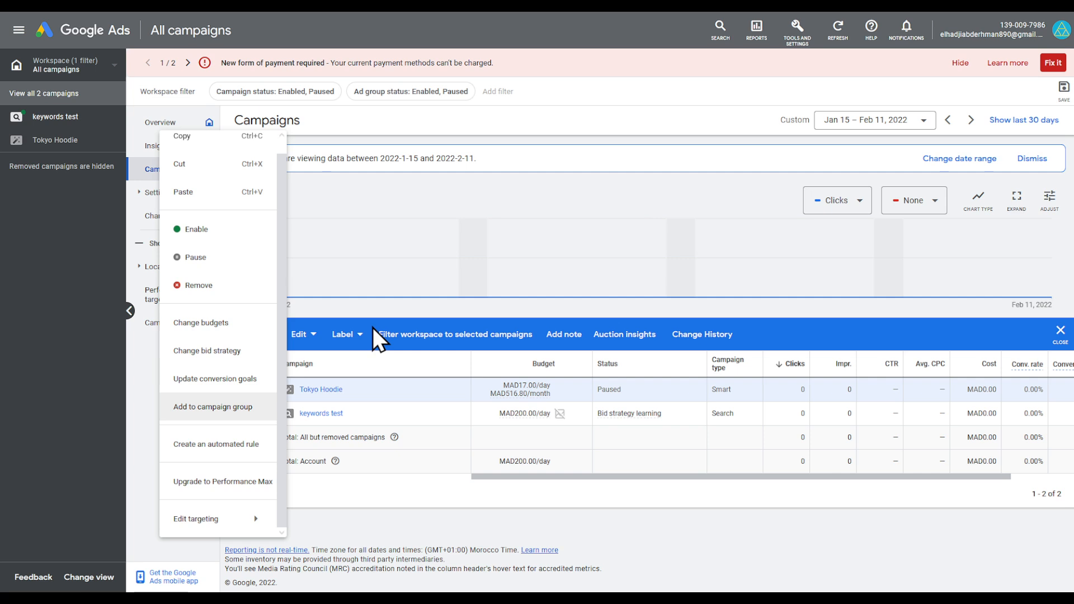
mouse_move(376, 353)
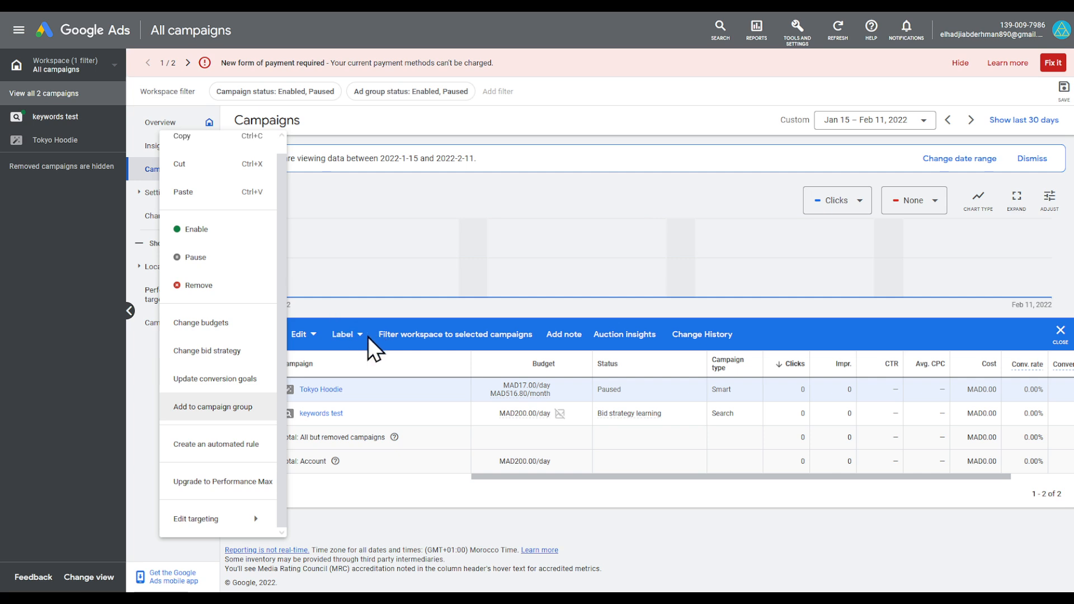
mouse_move(292, 257)
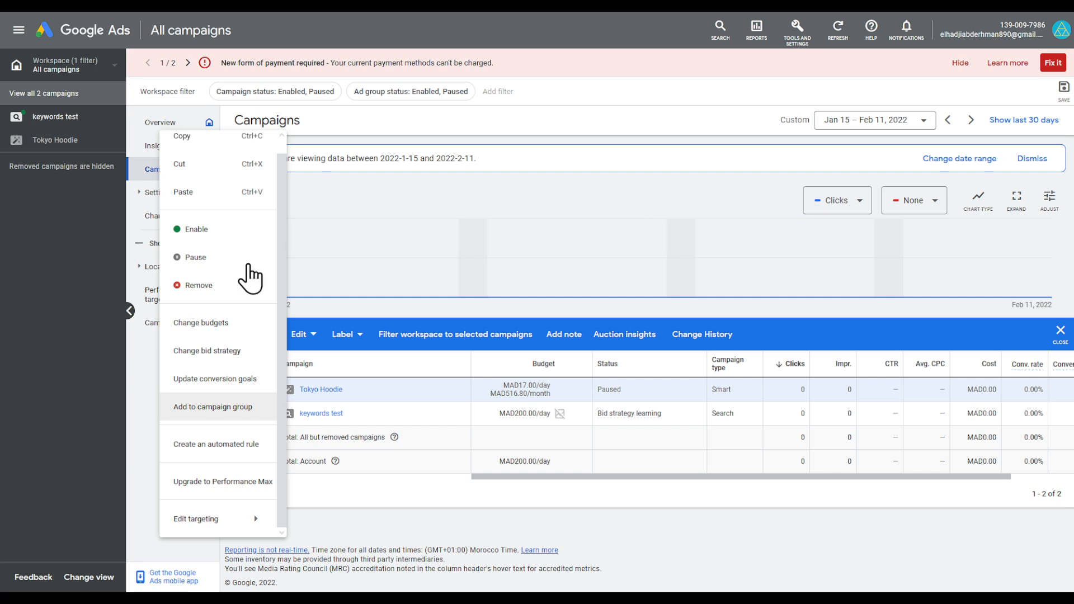
mouse_move(221, 168)
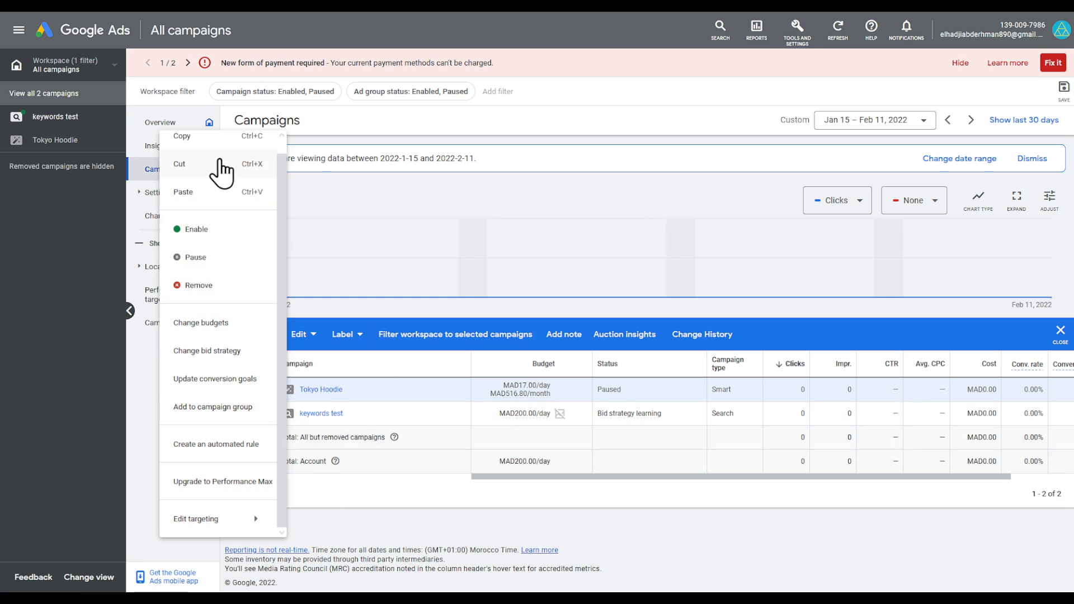
- Copy Tokyo Hoodie from the Edit menu, then choose Paste from Edit to set up the paste
left_click(181, 136)
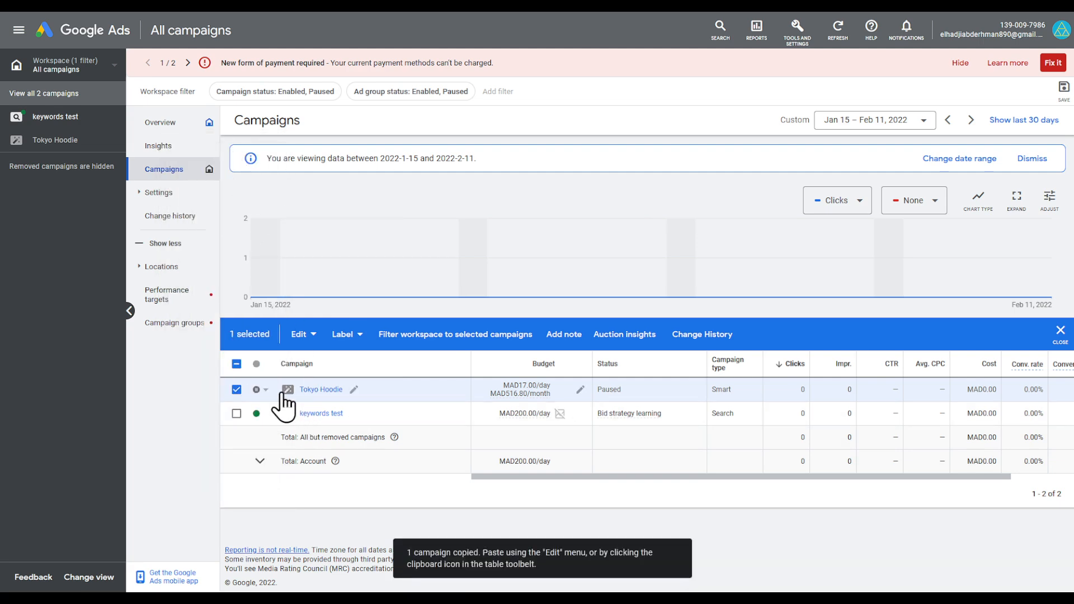
left_click(299, 335)
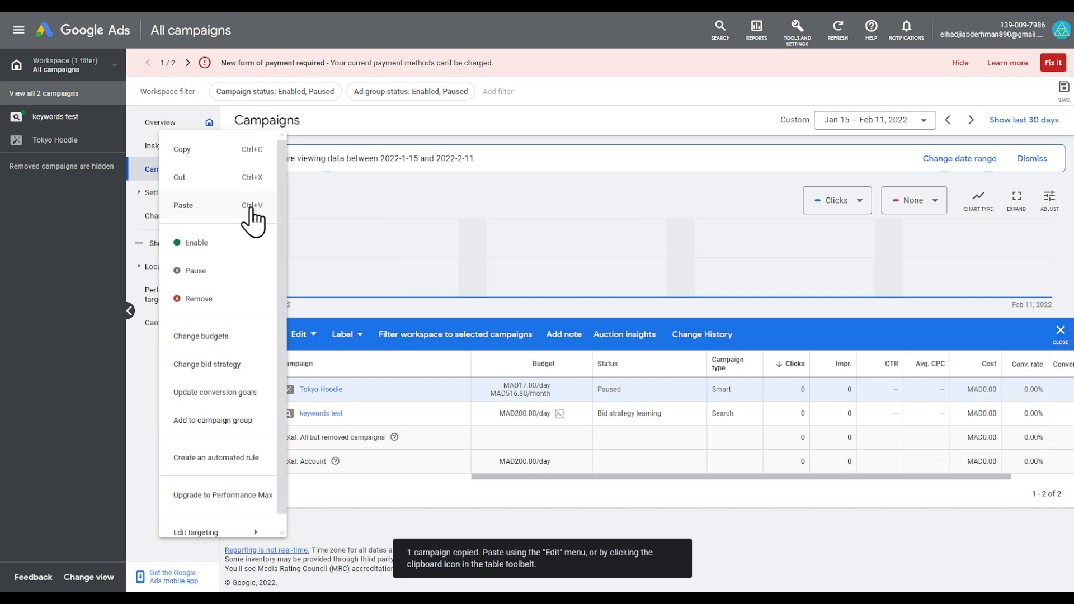
left_click(183, 205)
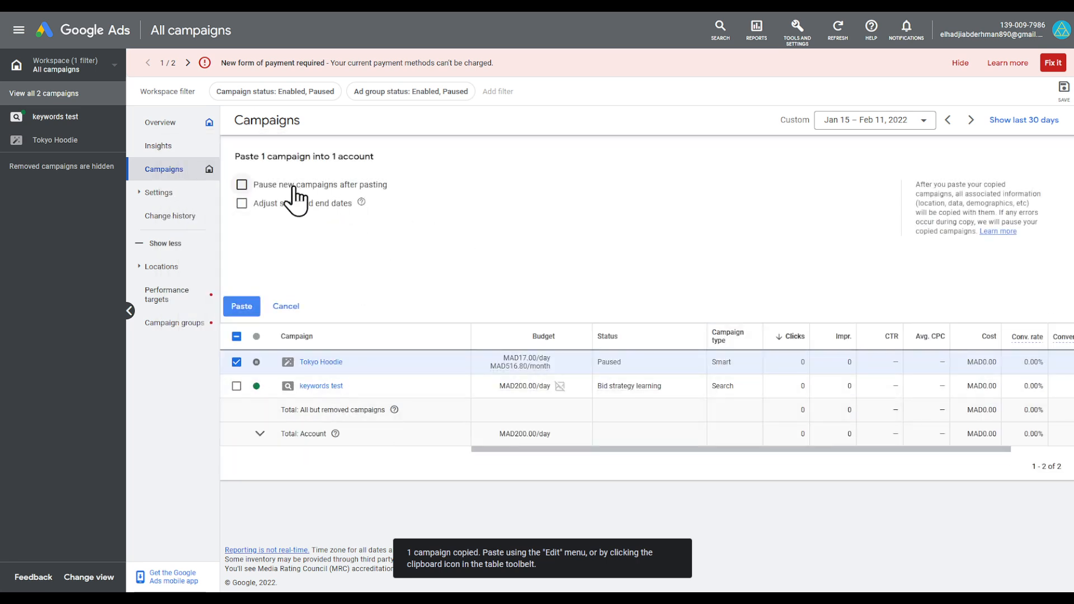
left_click(242, 306)
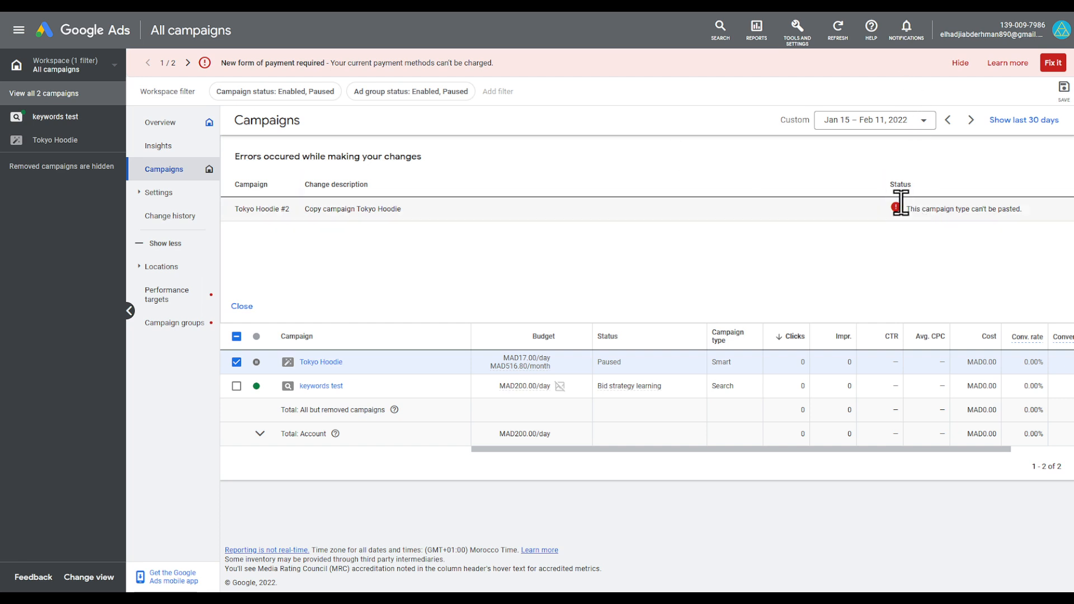
mouse_move(917, 233)
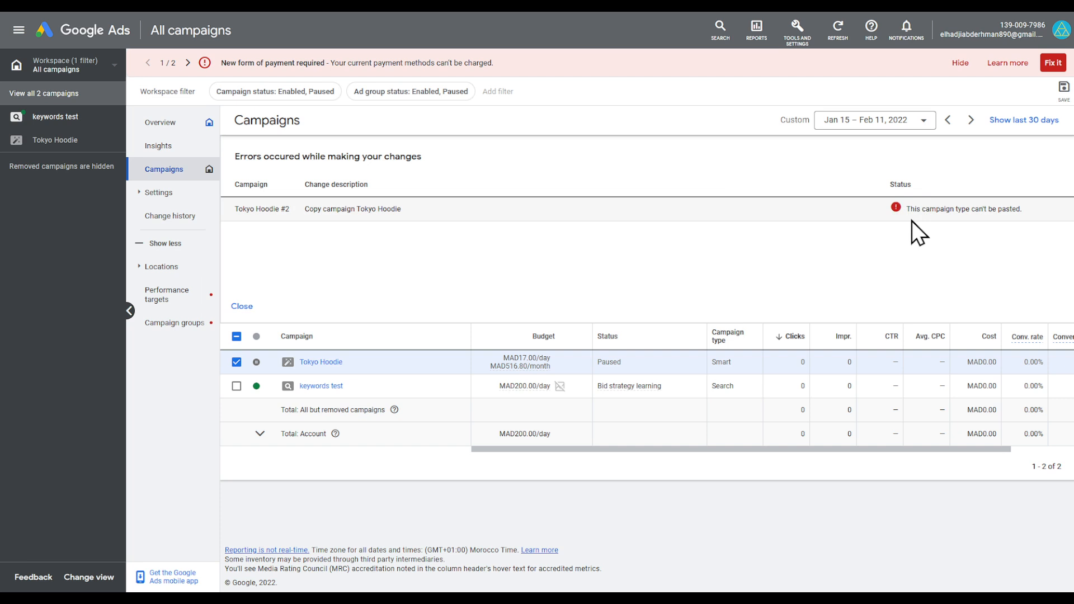
mouse_move(1007, 226)
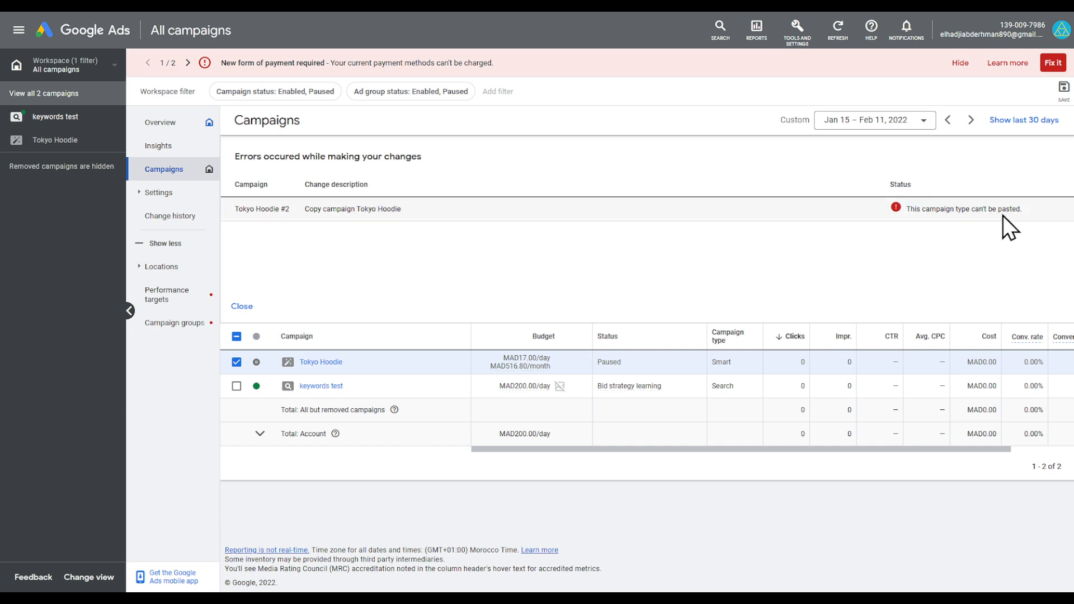
- Close the 'This campaign type can't be pasted' report for Tokyo Hoodie #2
left_click(241, 306)
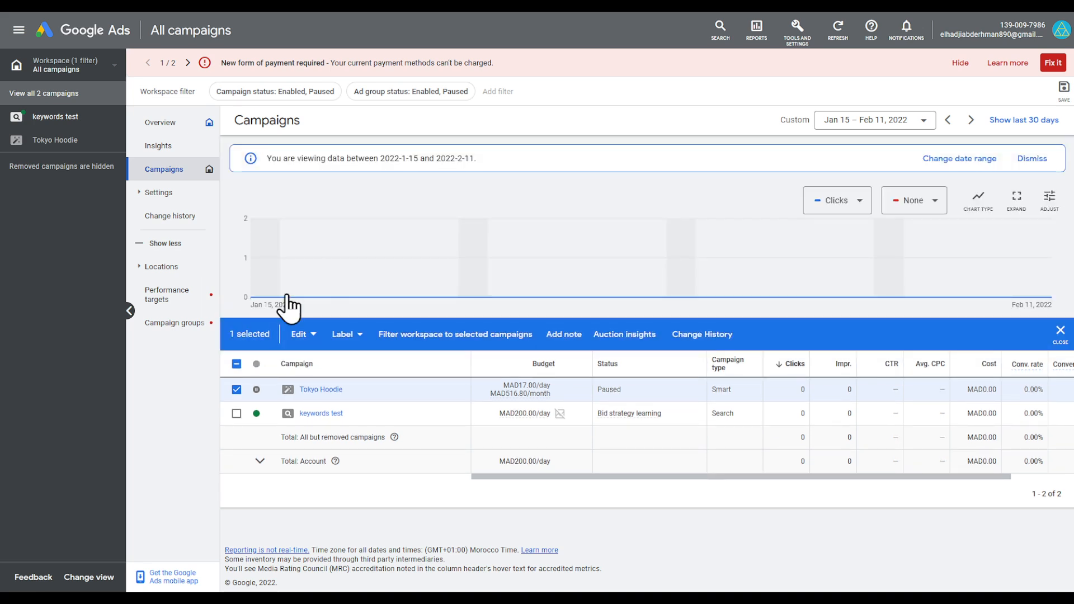